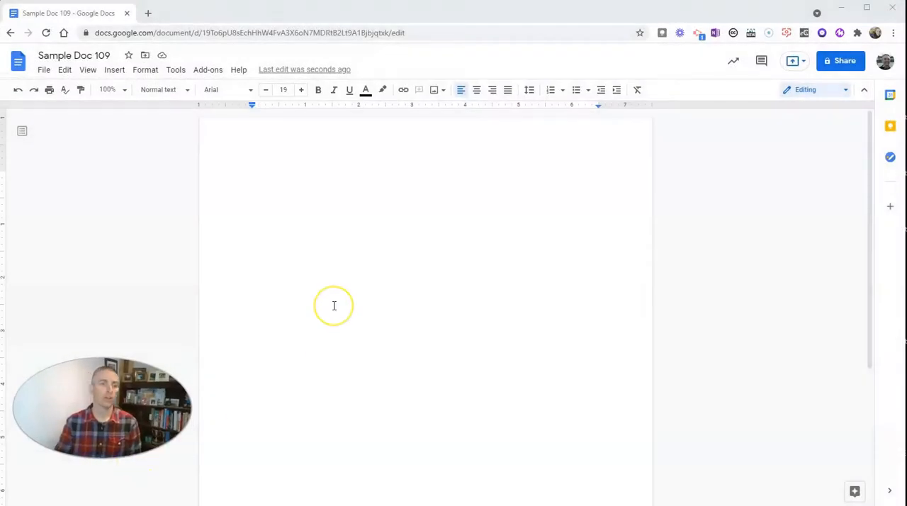
mouse_move(333, 305)
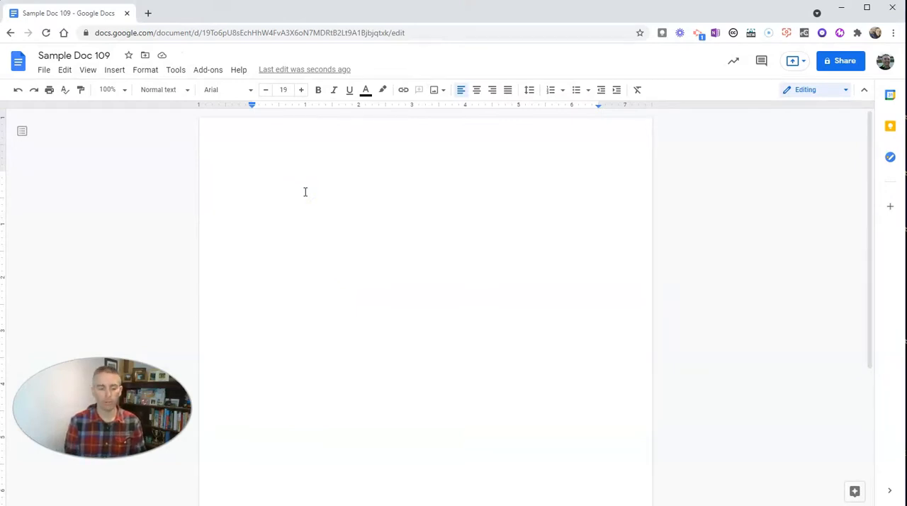
- Type the sentence 'This is a giant bison statue.'
text(This is a la)
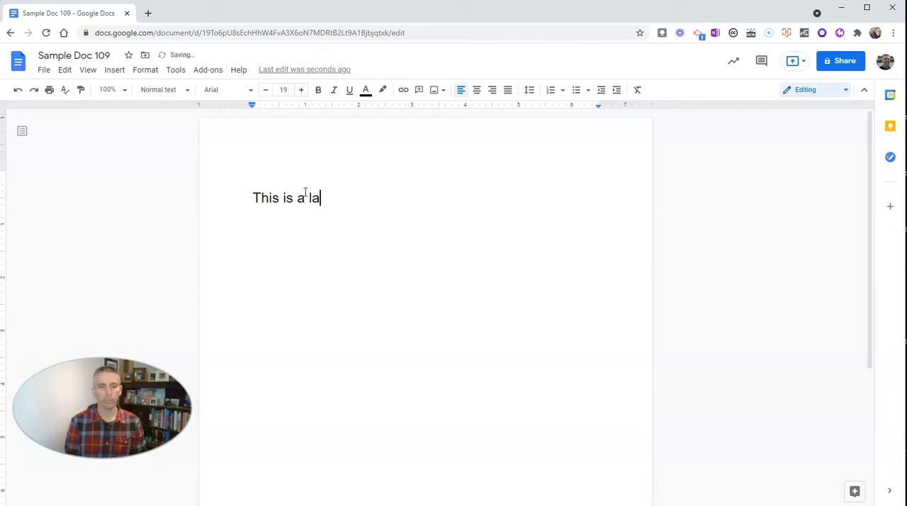
text(giant bis)
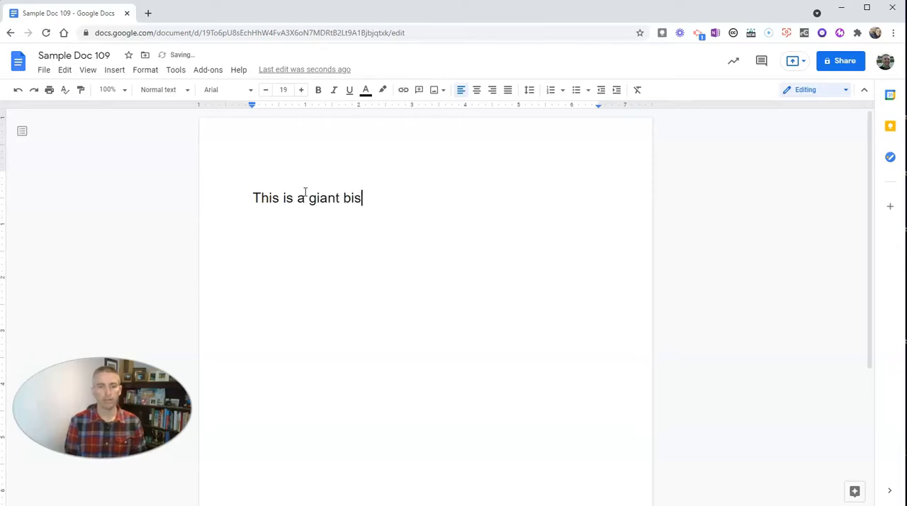
text(on statue.)
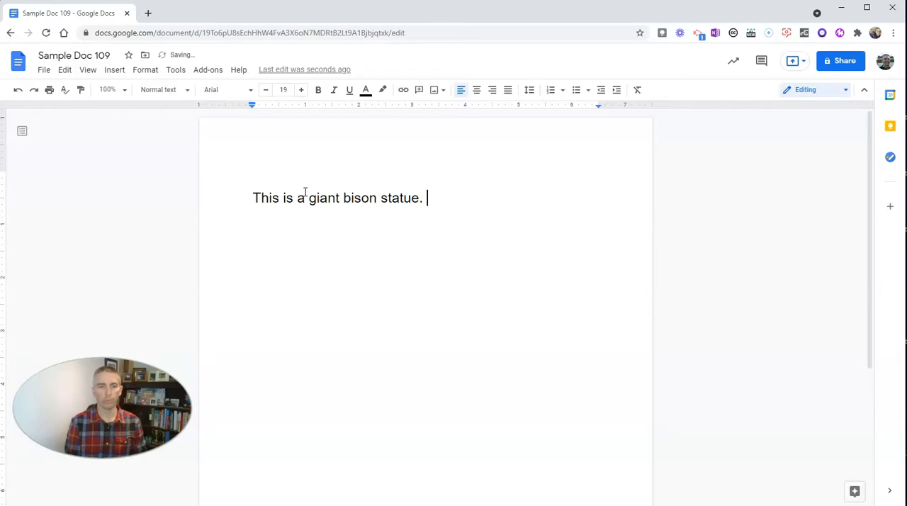
click(262, 198)
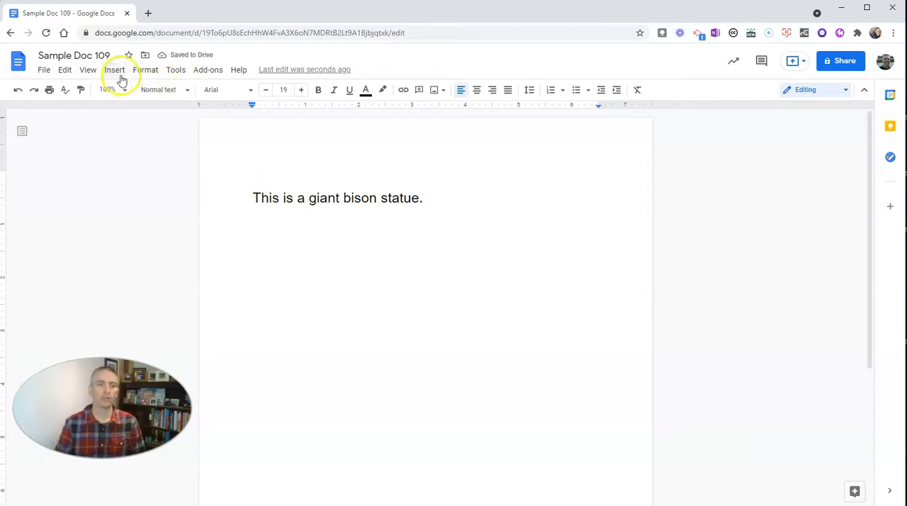
- Upload the Dakota Thunder Jamestown ND photo below the sentence and select it
click(115, 69)
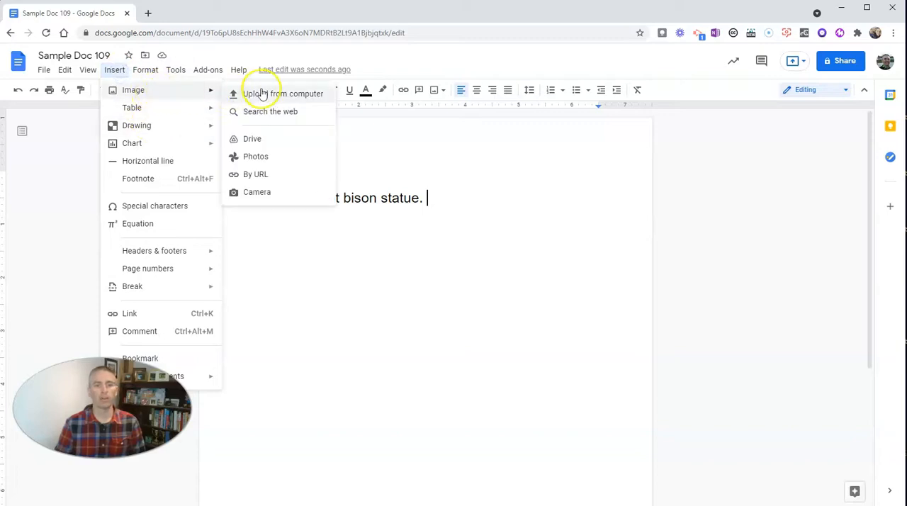
click(263, 94)
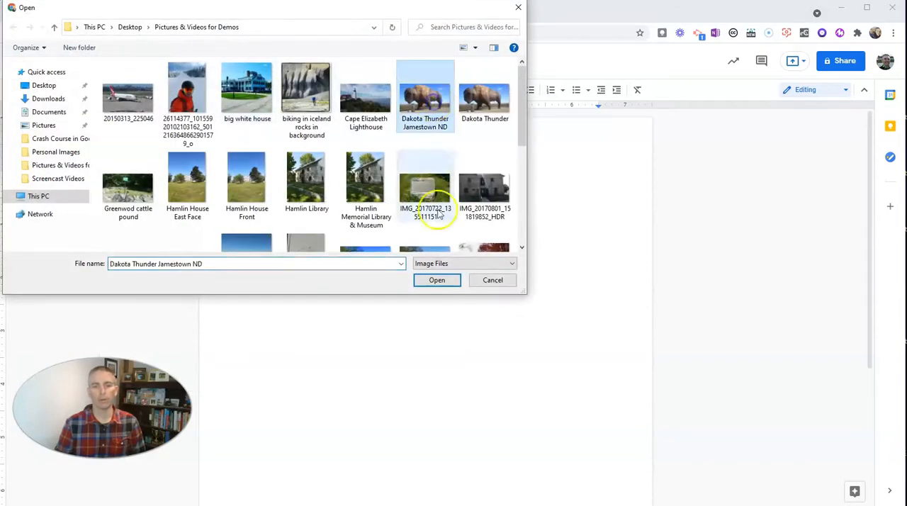
click(437, 280)
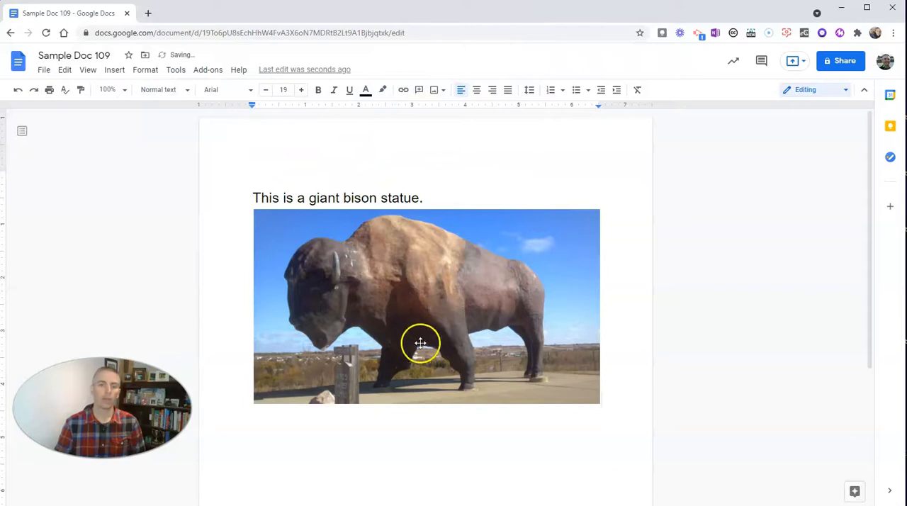
click(420, 343)
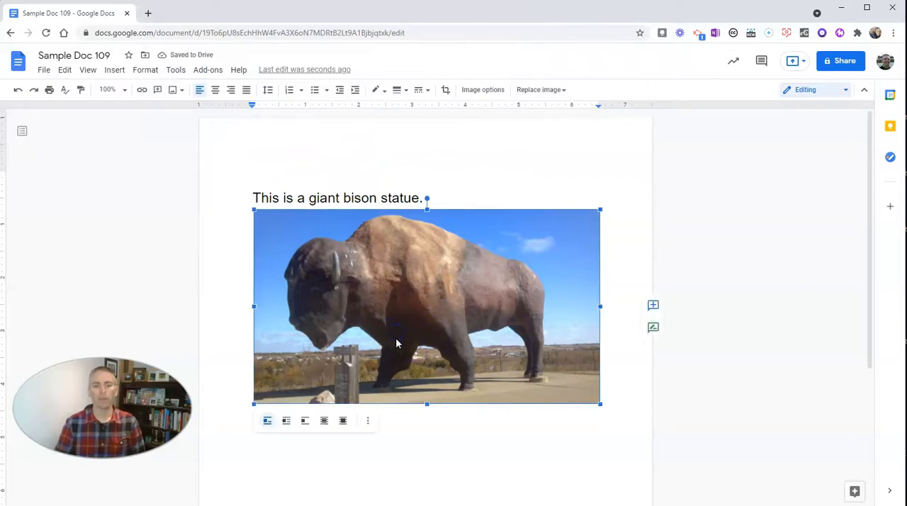
mouse_move(387, 361)
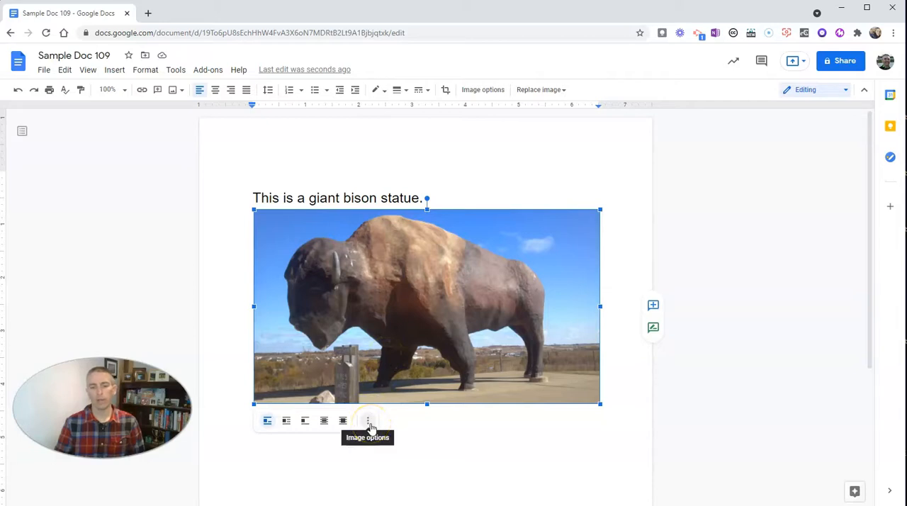
- Open All image options for the bison photo from its three-dot menu
click(368, 420)
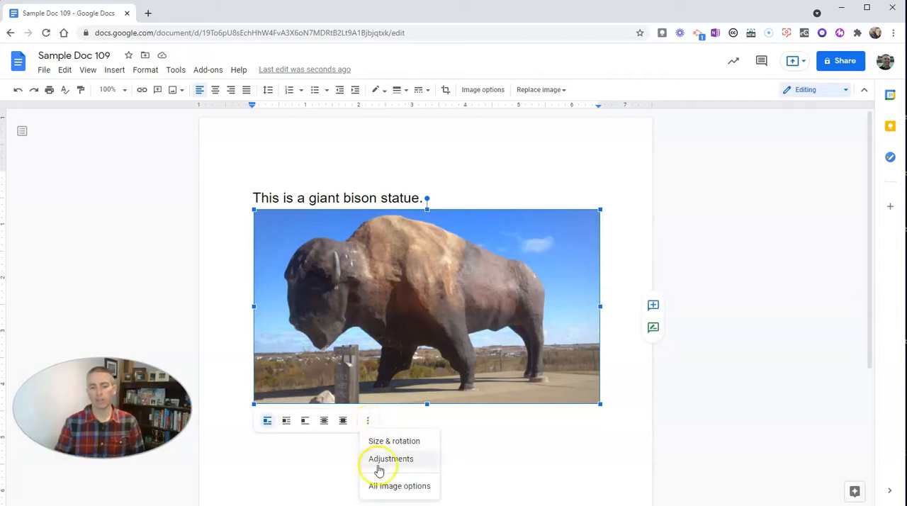
mouse_move(384, 489)
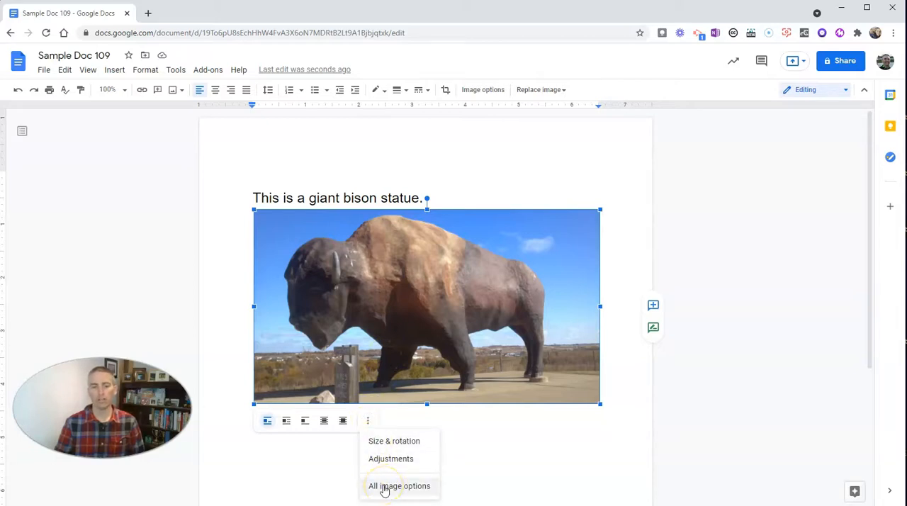
click(399, 485)
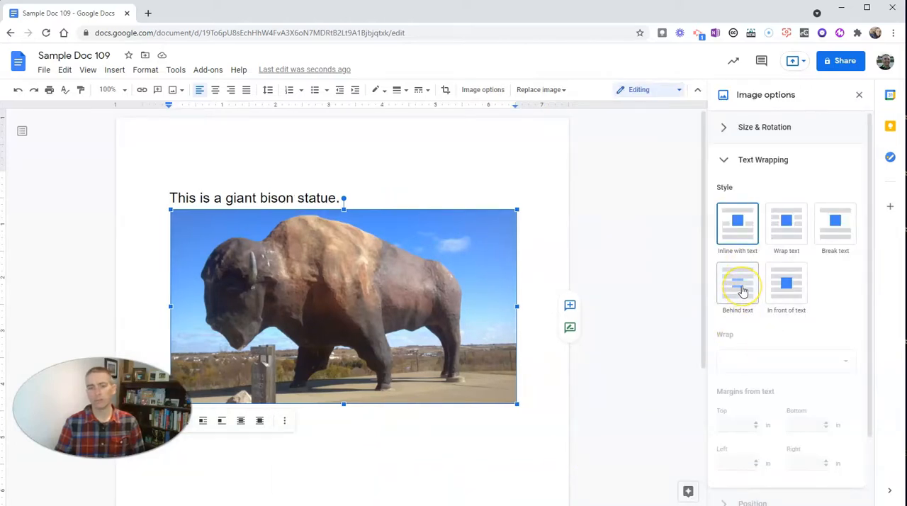
- Set the photo's text wrapping to Behind text, then select the overlaid sentence
click(737, 284)
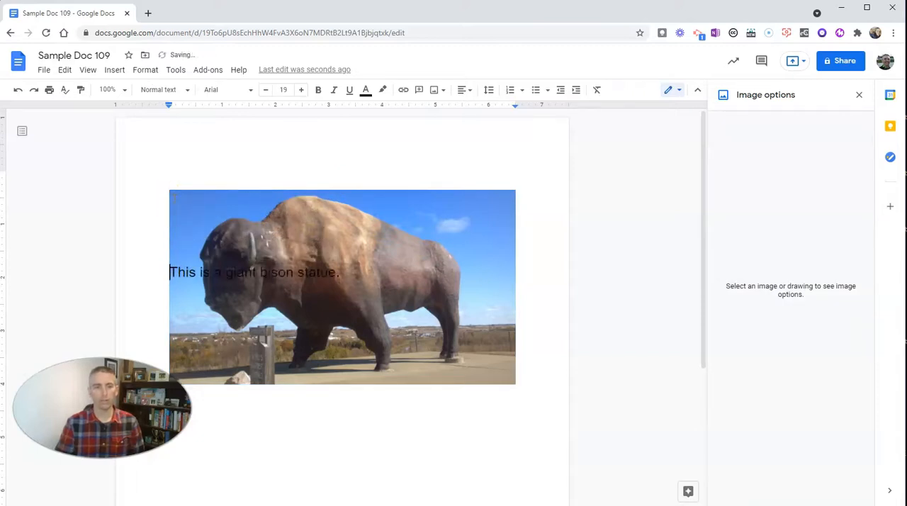
click(358, 275)
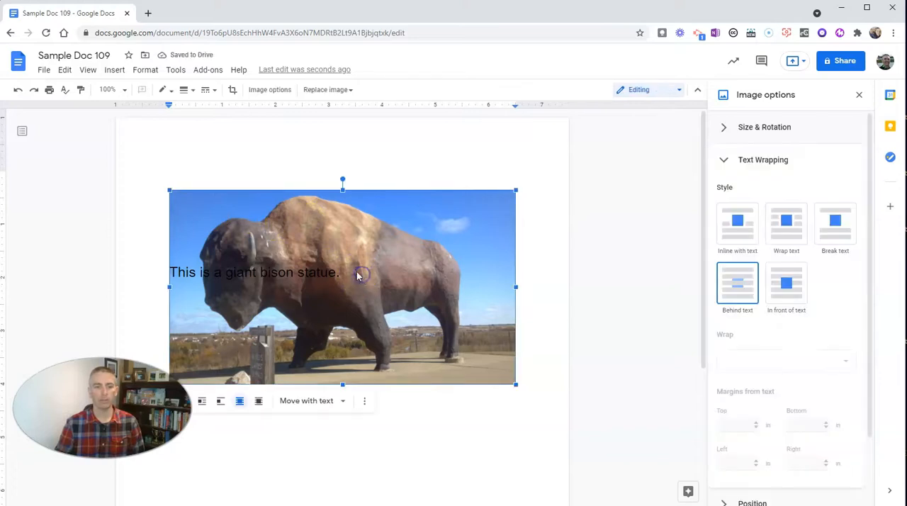
click(298, 272)
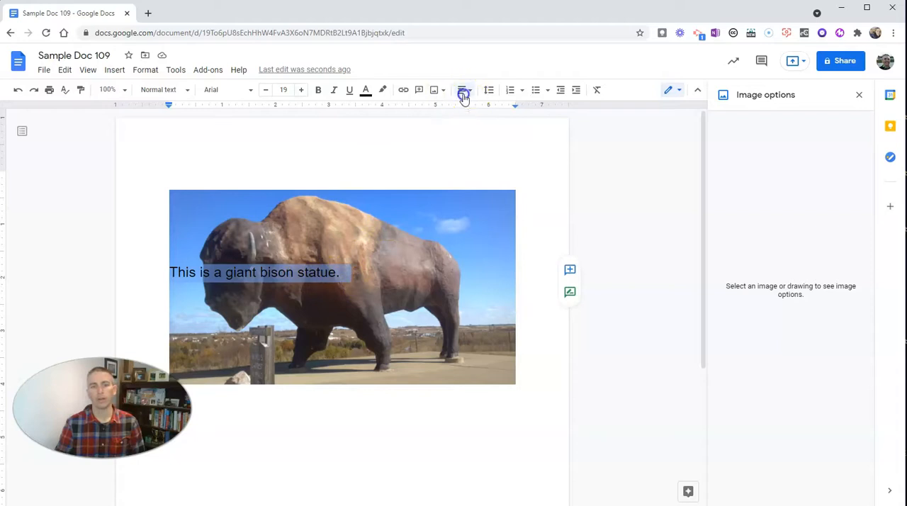
- Center the caption, color it red with black highlight, and enlarge the font to 38
click(463, 90)
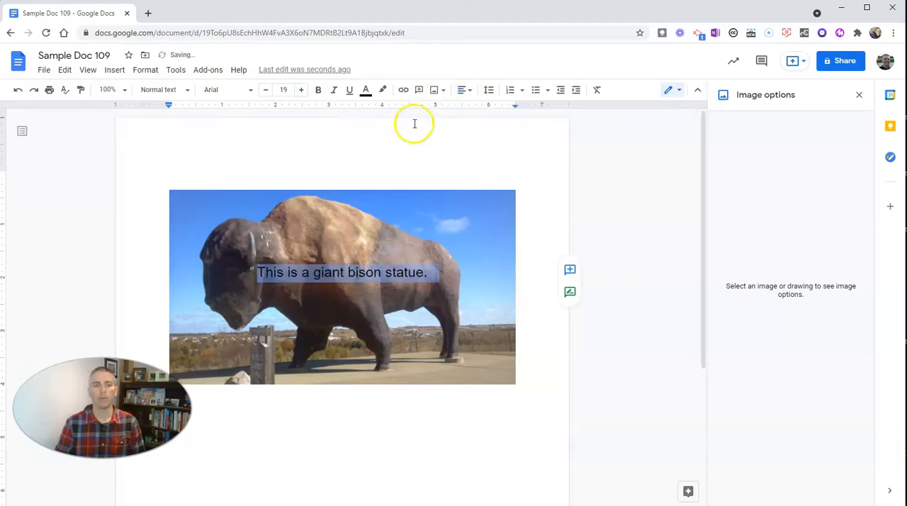
click(365, 90)
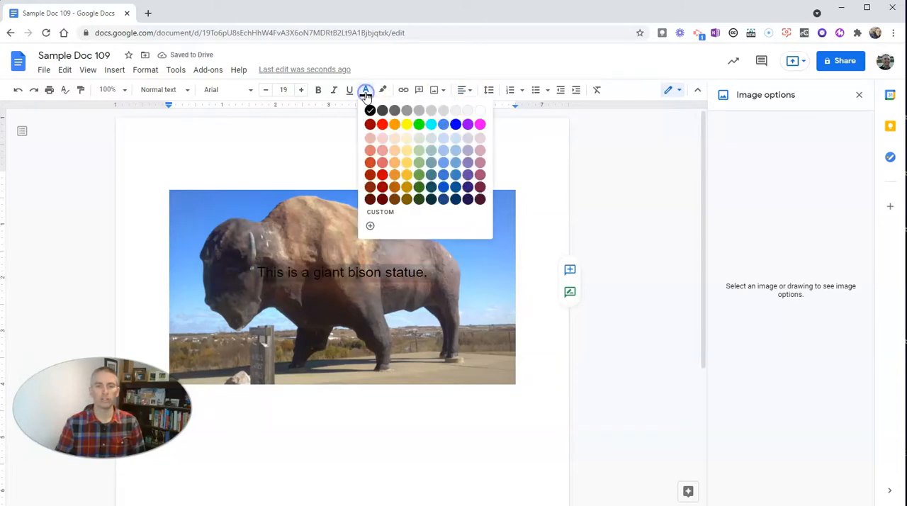
click(382, 124)
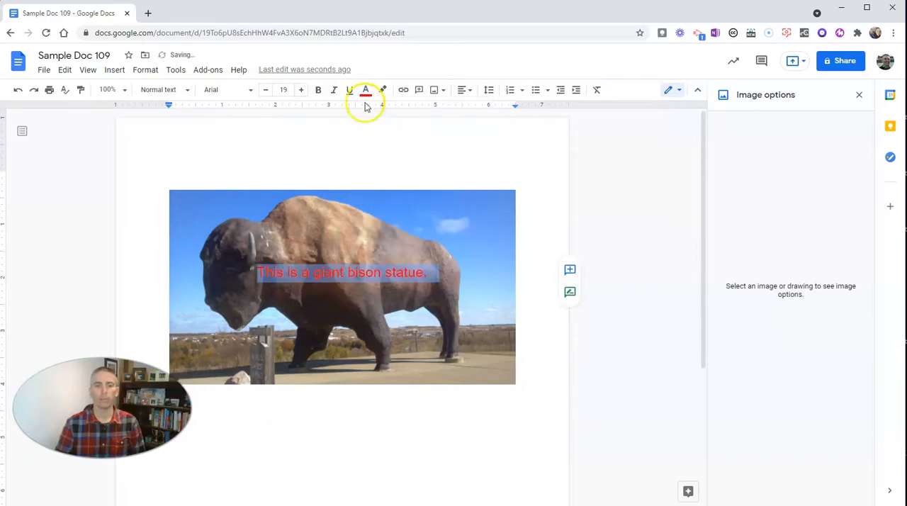
click(365, 90)
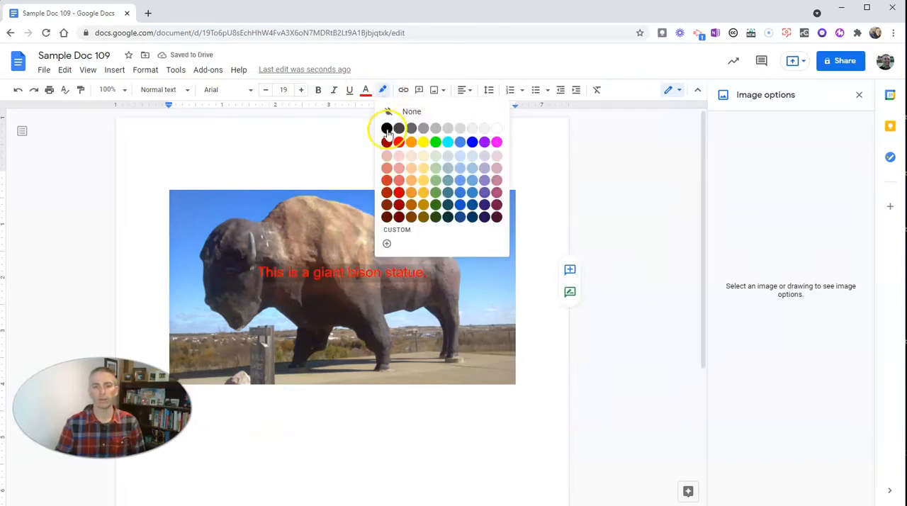
click(387, 128)
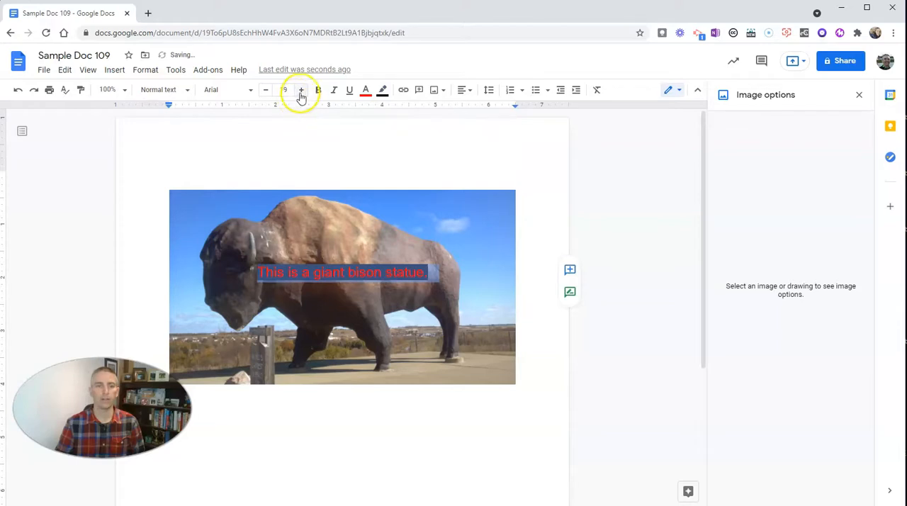
click(301, 90)
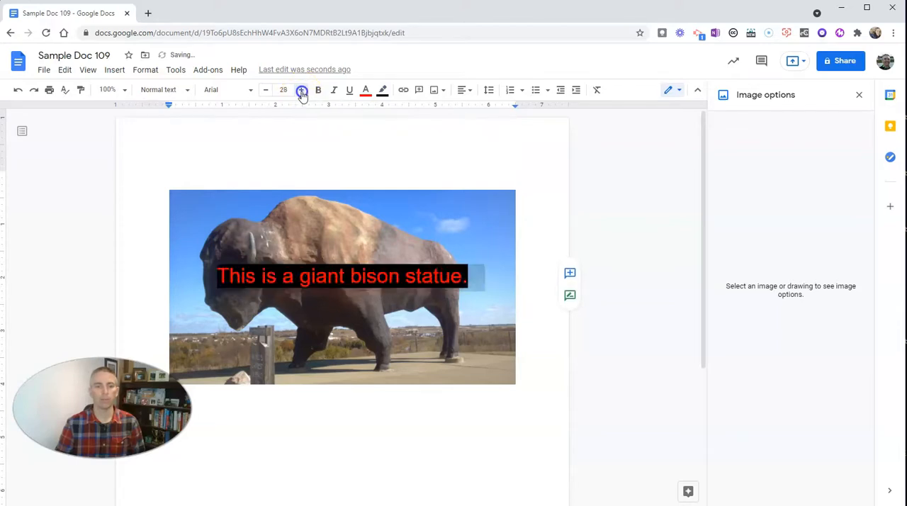
click(300, 90)
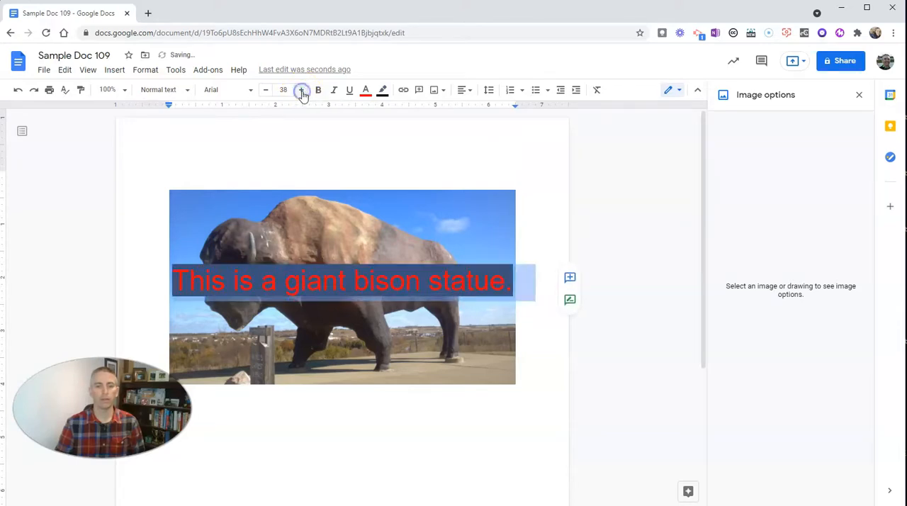
click(266, 90)
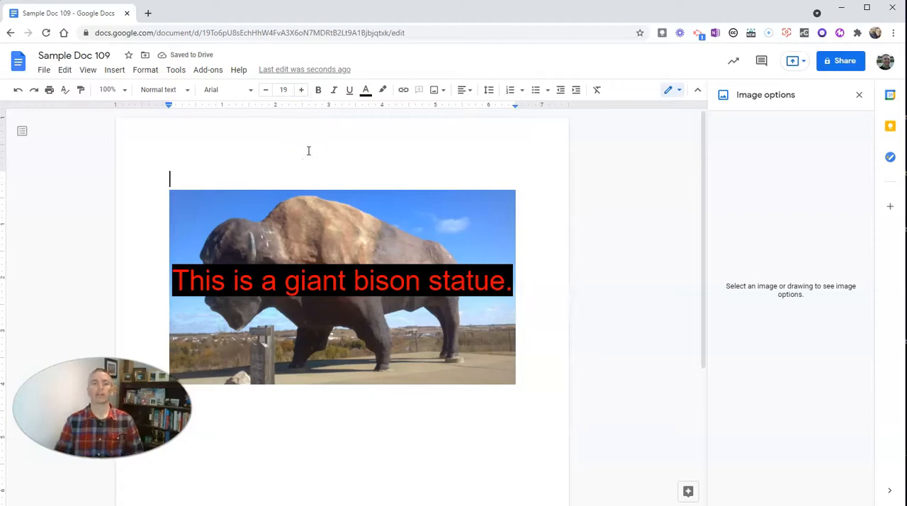